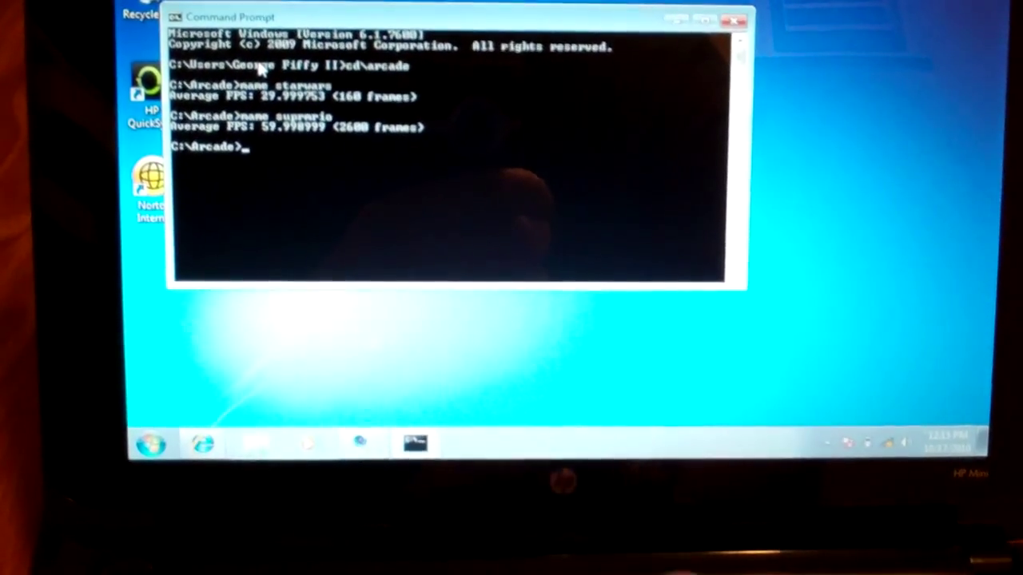
End the Command Prompt session with the exit command after reviewing the FPS results.
text(exit)
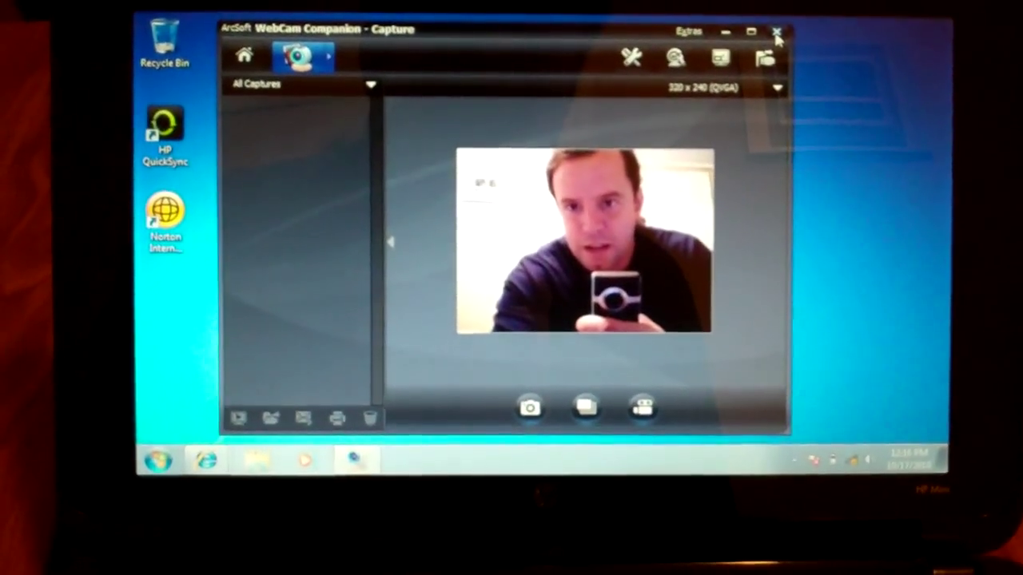
Close WebCam Companion after viewing the live capture, returning to the desktop.
click(773, 30)
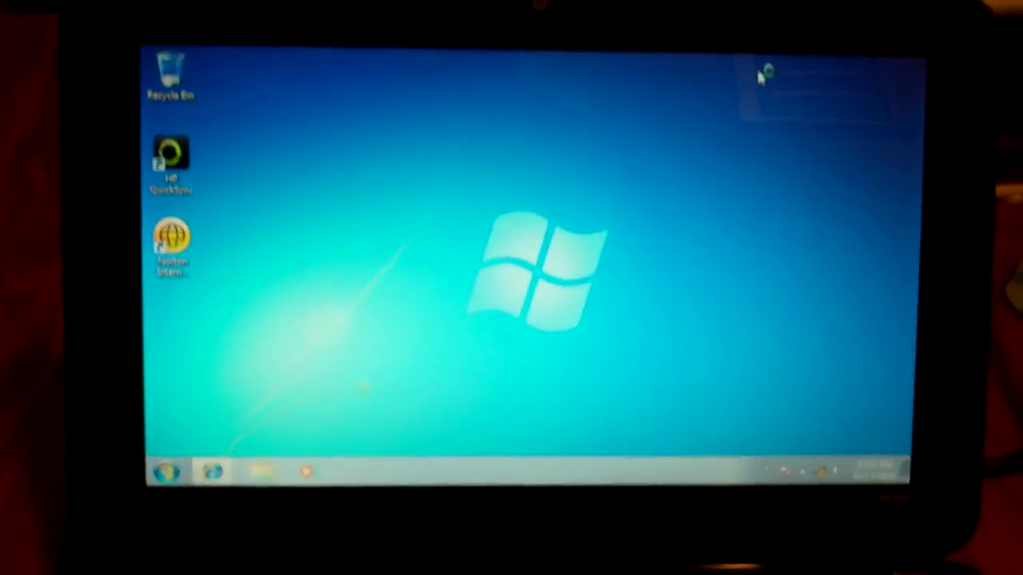